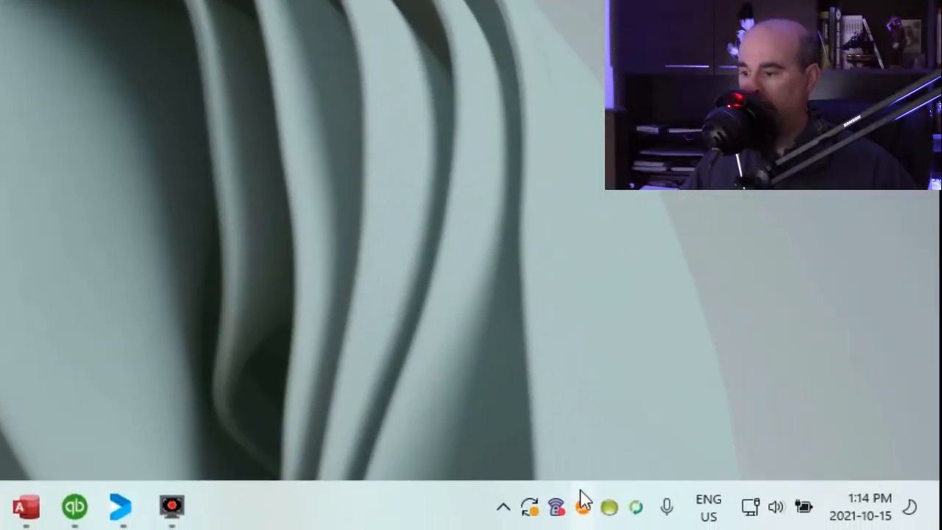
pyautogui.moveTo(583, 506)
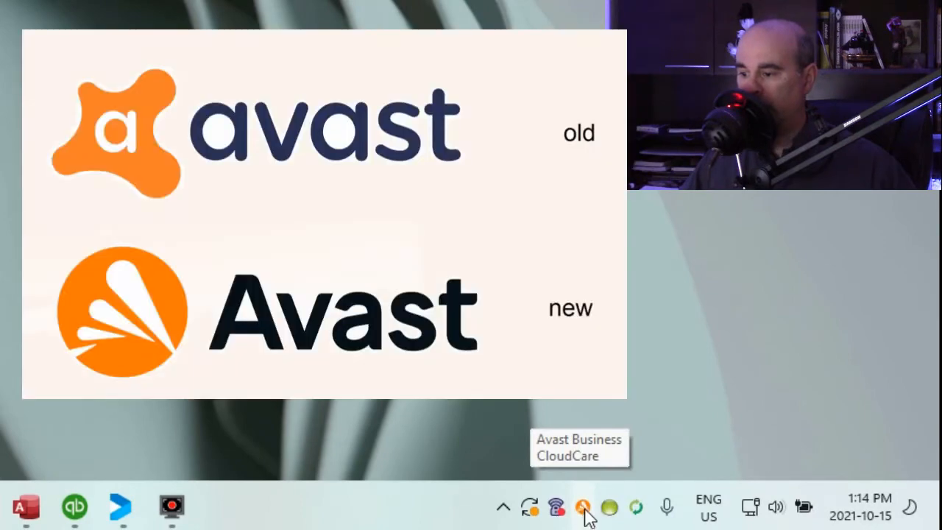
# - Bring up the Avast window from the system tray and show the Protection section
pyautogui.click(583, 506)
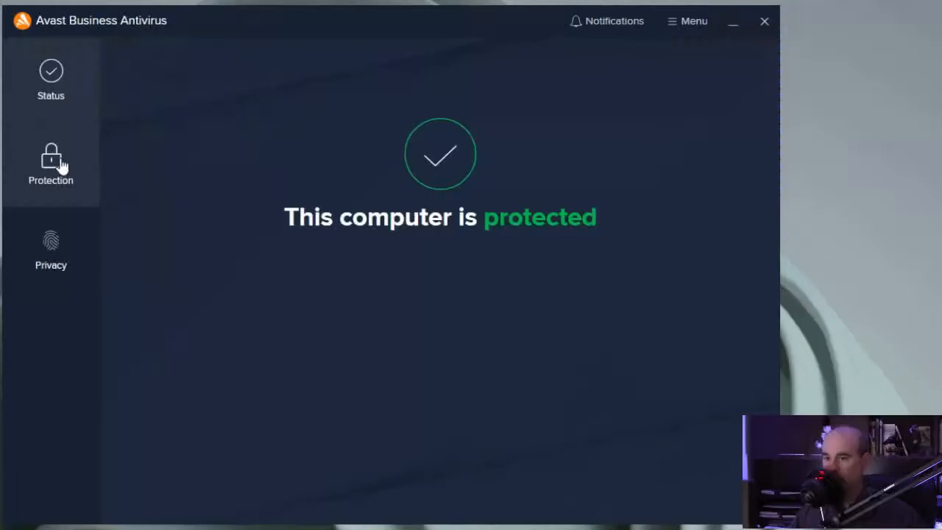
pyautogui.click(50, 162)
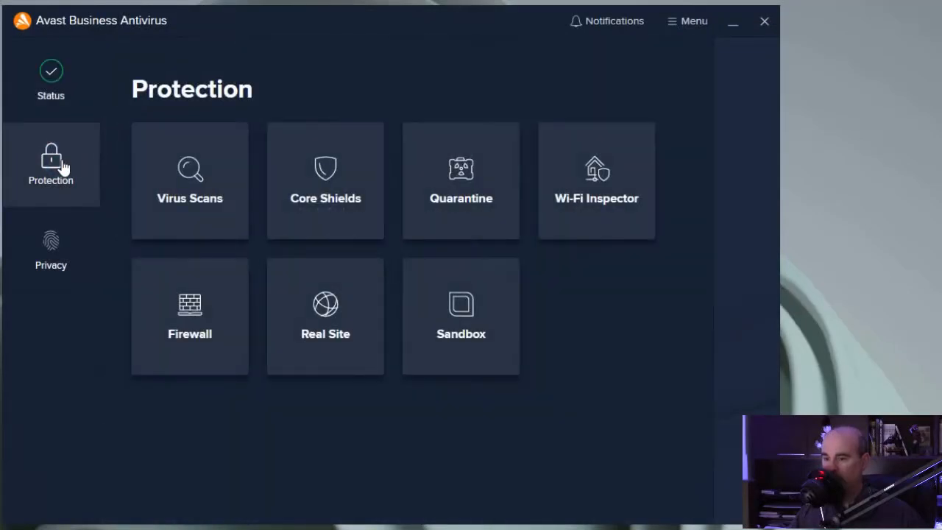
pyautogui.moveTo(189, 304)
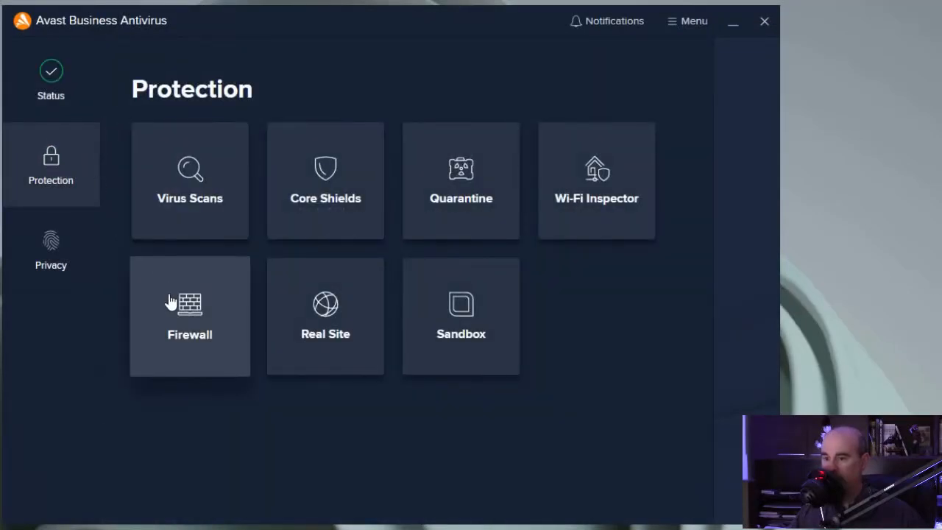
# - Stop the Firewall indefinitely from its page and confirm the warning with OK, Stop
pyautogui.click(188, 315)
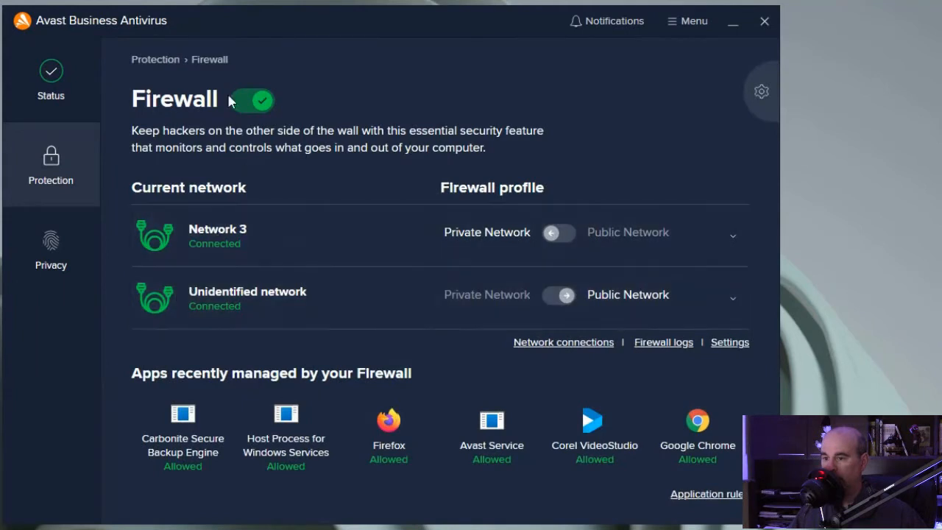
pyautogui.moveTo(253, 111)
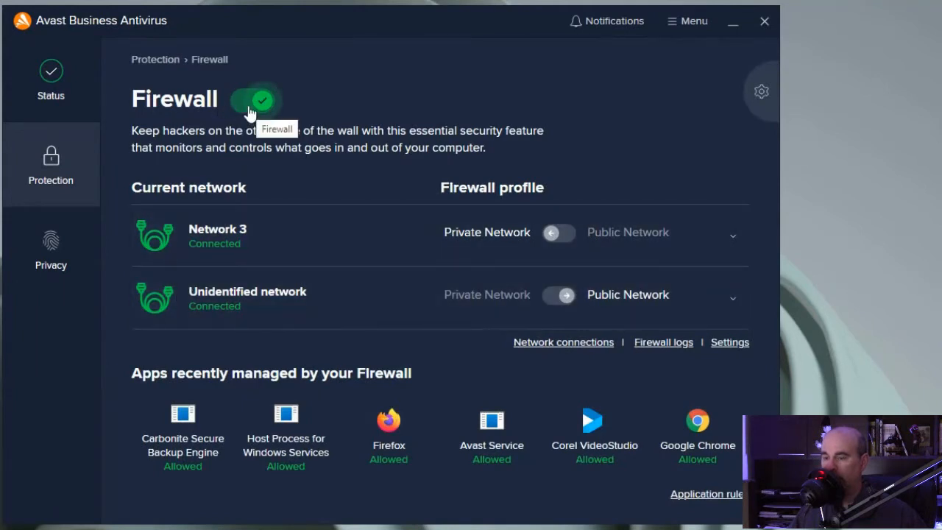
pyautogui.click(252, 100)
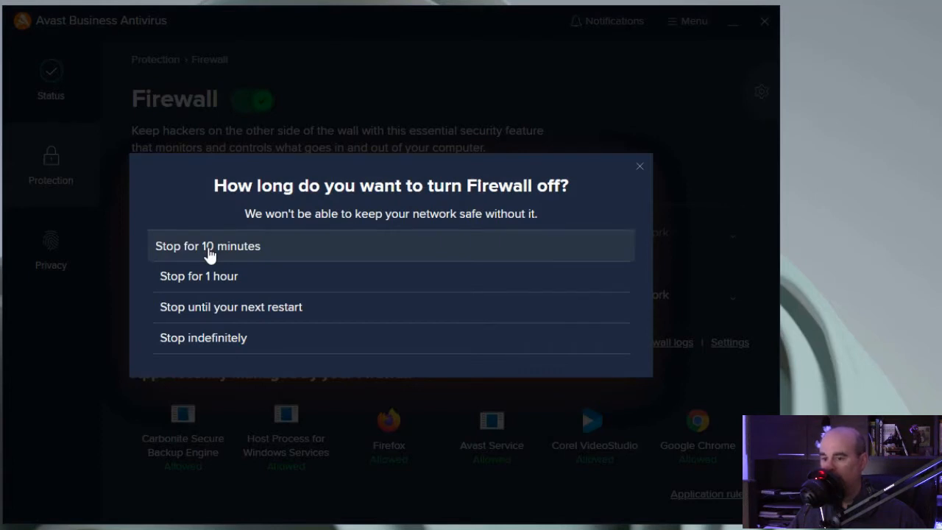
pyautogui.moveTo(219, 286)
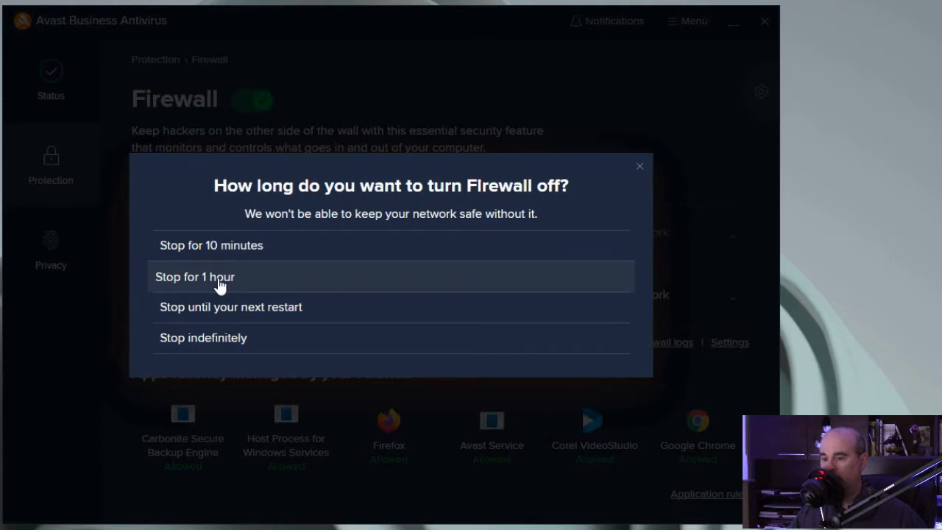
pyautogui.moveTo(220, 308)
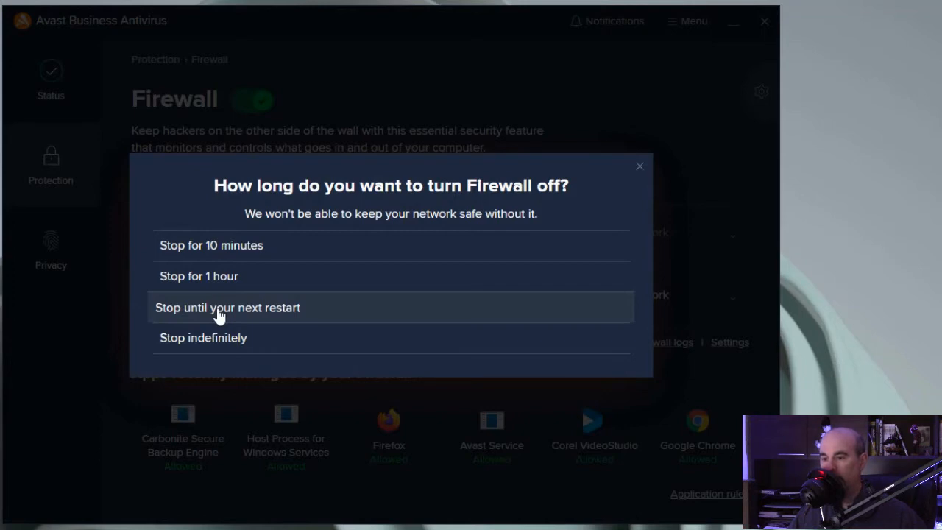
pyautogui.moveTo(213, 337)
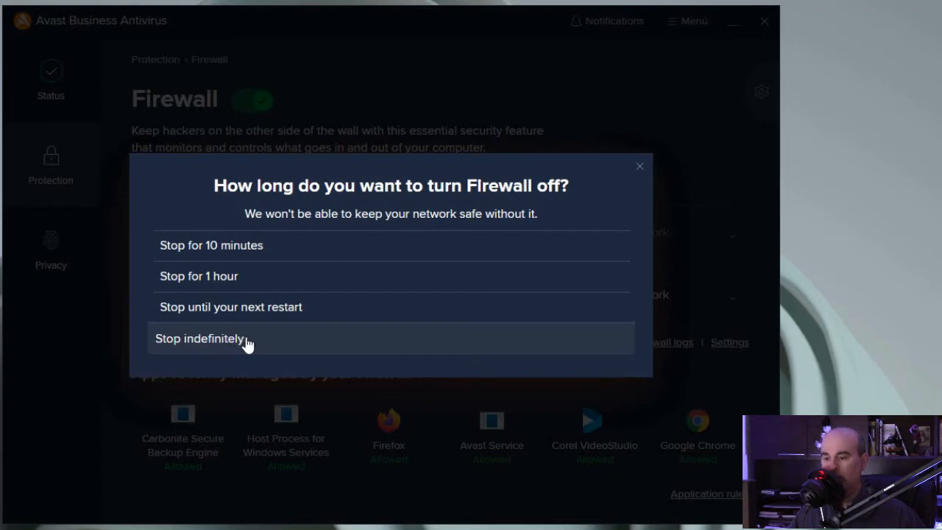
pyautogui.click(200, 337)
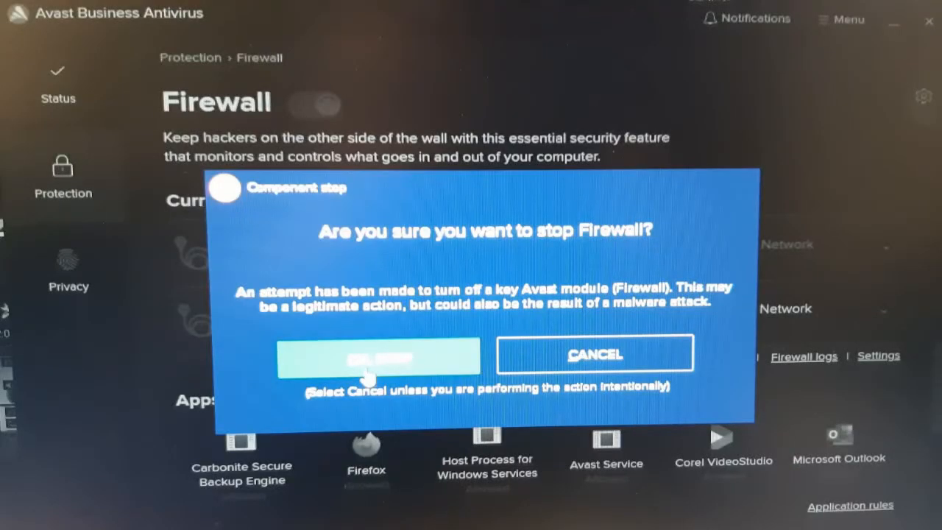
pyautogui.click(380, 355)
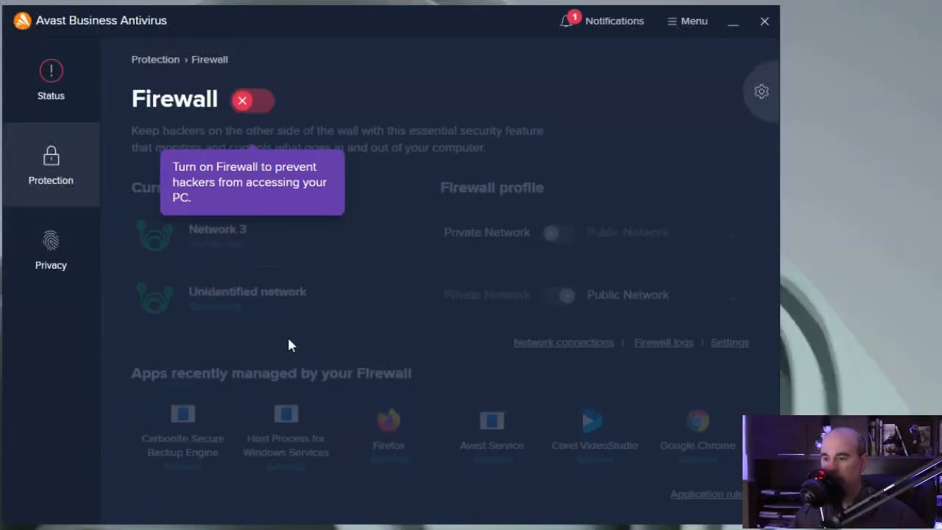
pyautogui.moveTo(361, 59)
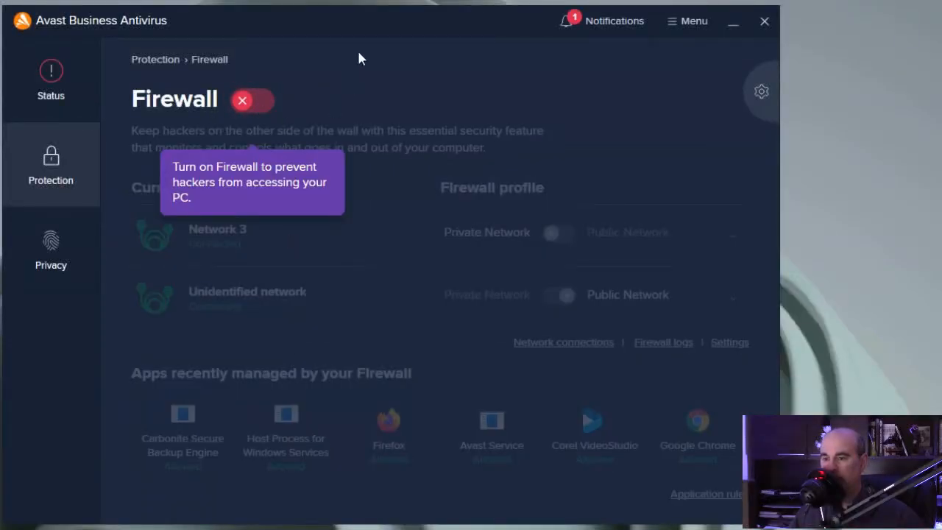
# - Turn the Firewall back on from the Status warning and return to the Protection section
pyautogui.click(50, 80)
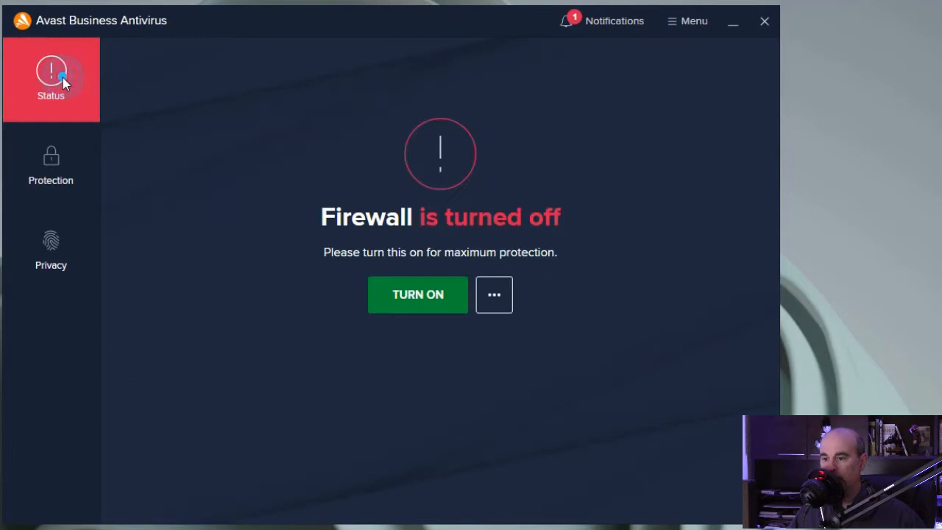
pyautogui.moveTo(289, 141)
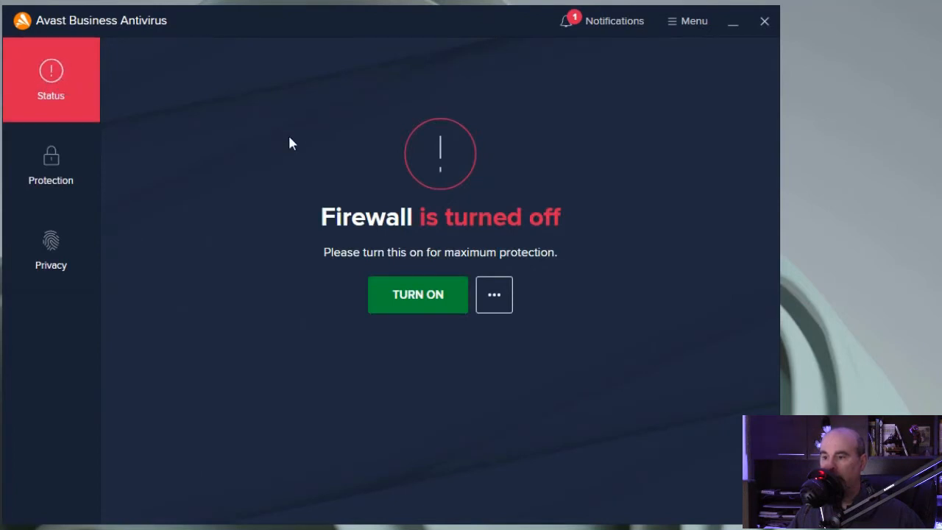
pyautogui.moveTo(361, 171)
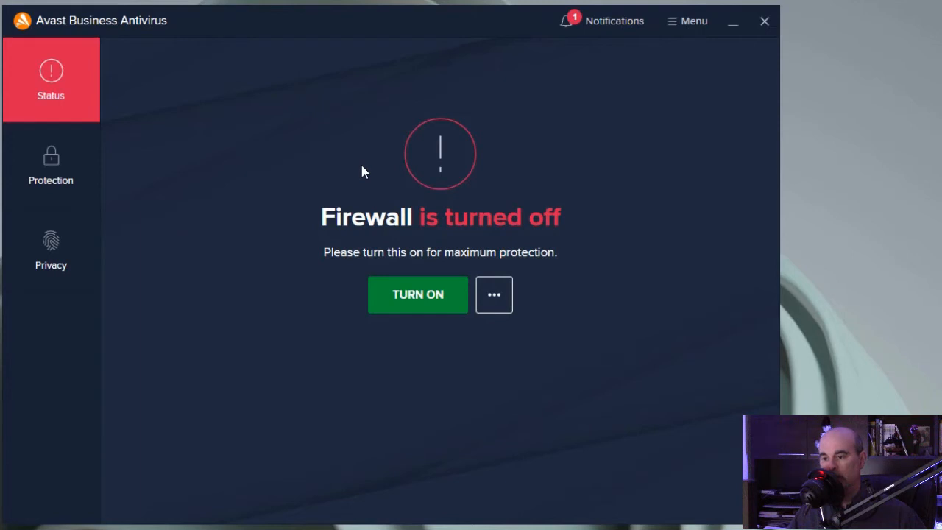
pyautogui.moveTo(419, 301)
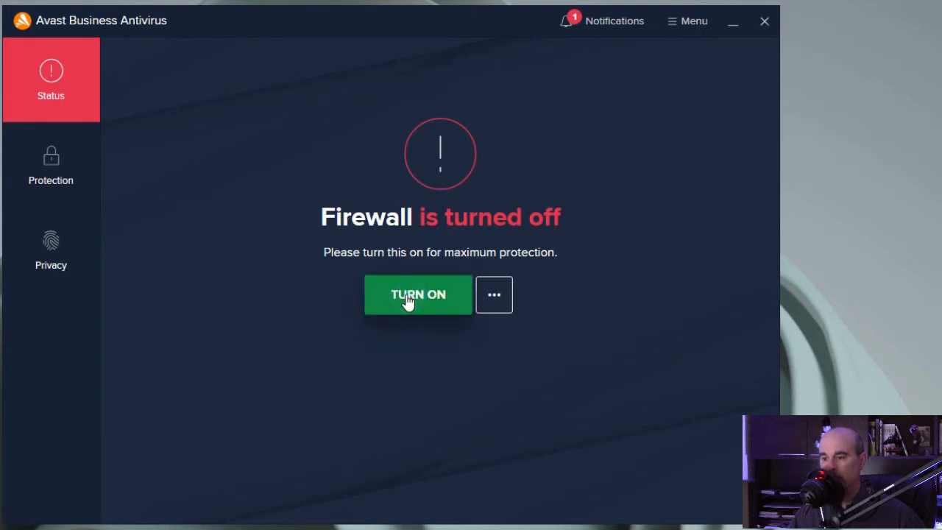
pyautogui.click(418, 294)
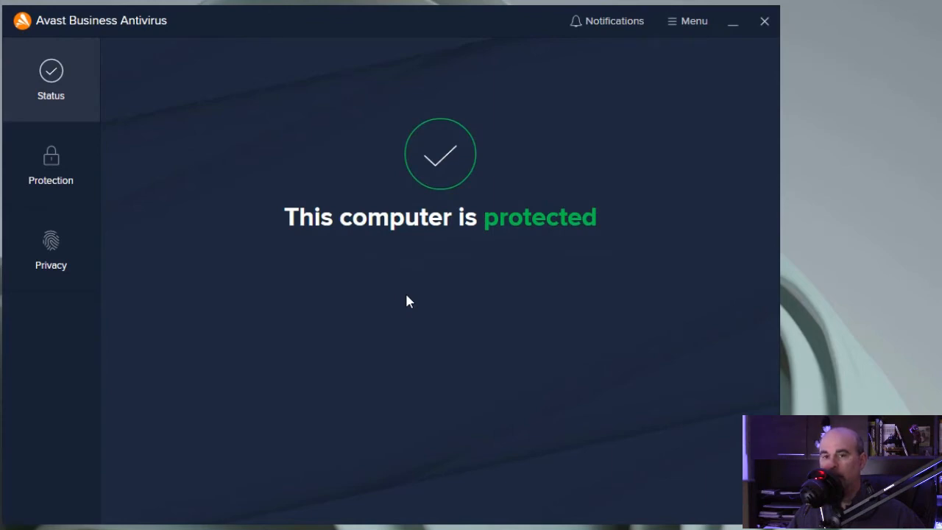
pyautogui.click(50, 162)
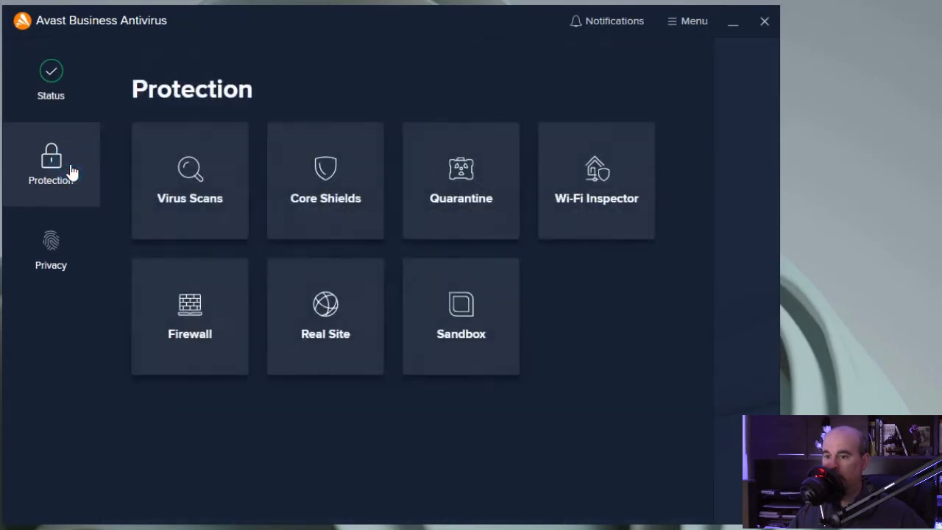
pyautogui.moveTo(326, 218)
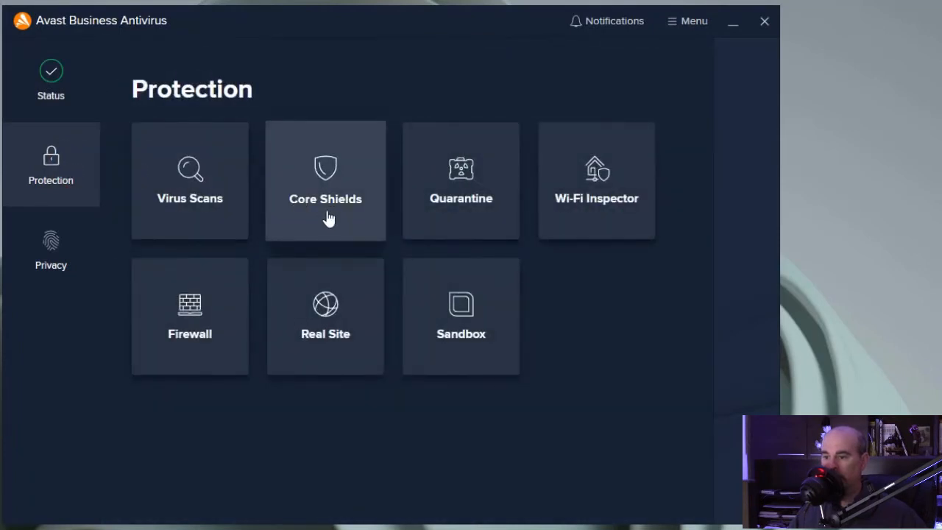
# - Show the Core Shields page with the File, Behavior, Web and Mail Shields listed
pyautogui.click(325, 179)
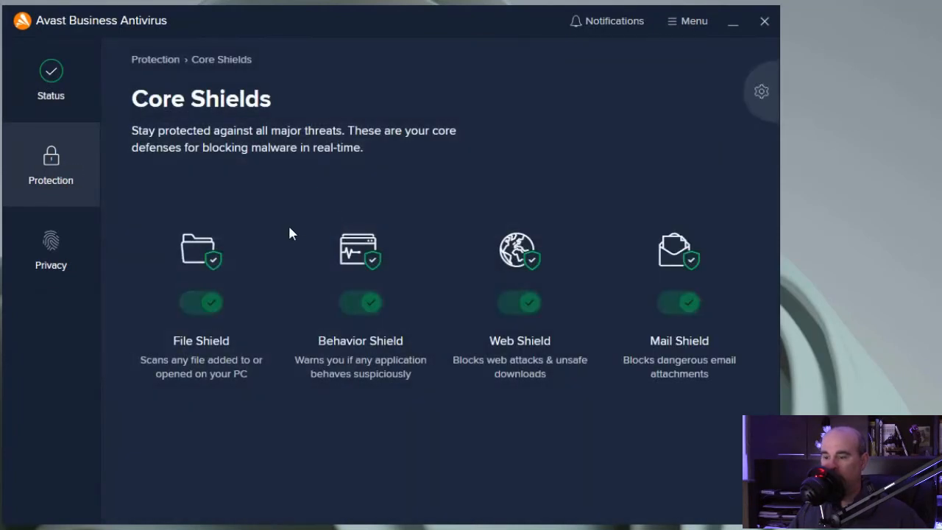
pyautogui.moveTo(209, 315)
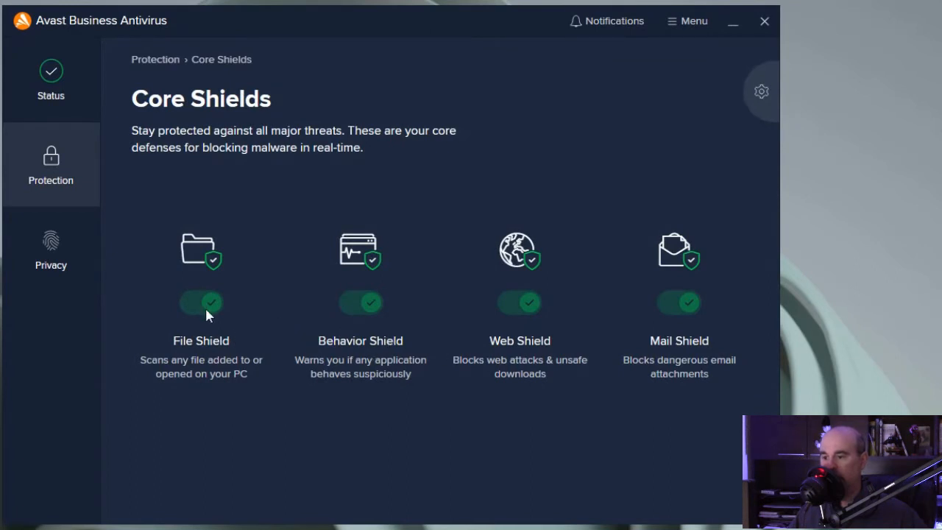
pyautogui.moveTo(518, 330)
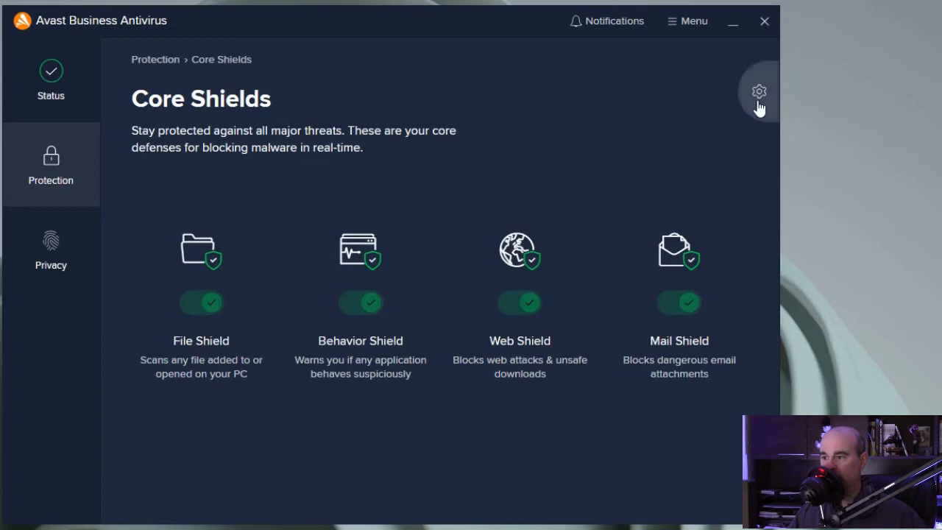
# - Switch Core Shields off until the next restart from the detailed shield settings
pyautogui.click(760, 92)
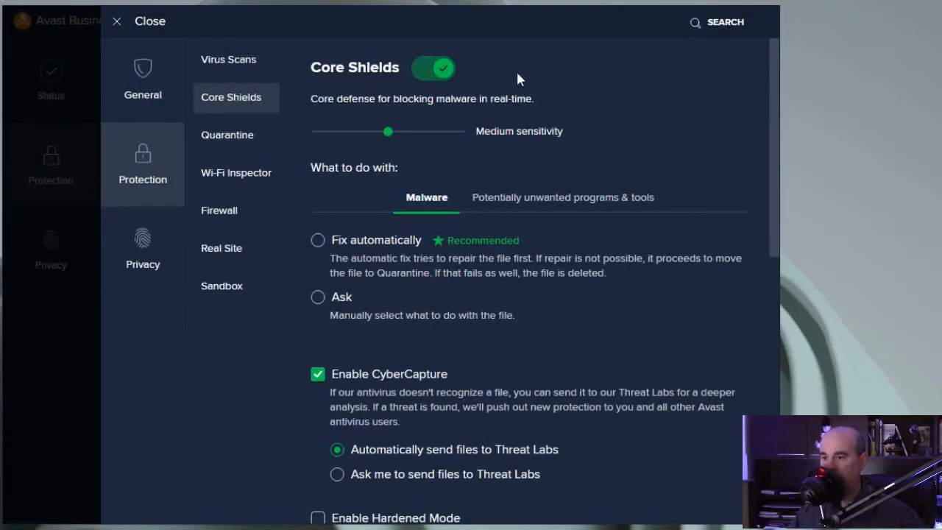
pyautogui.moveTo(400, 71)
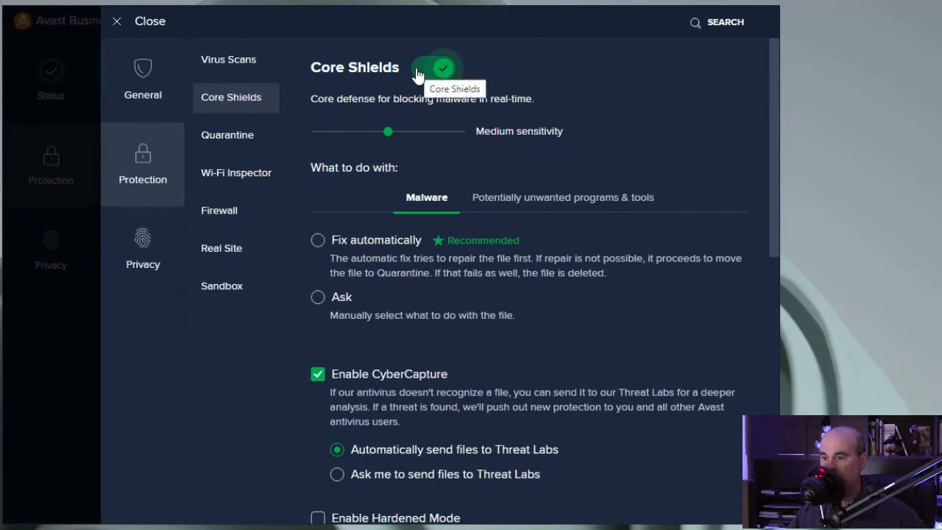
pyautogui.click(432, 67)
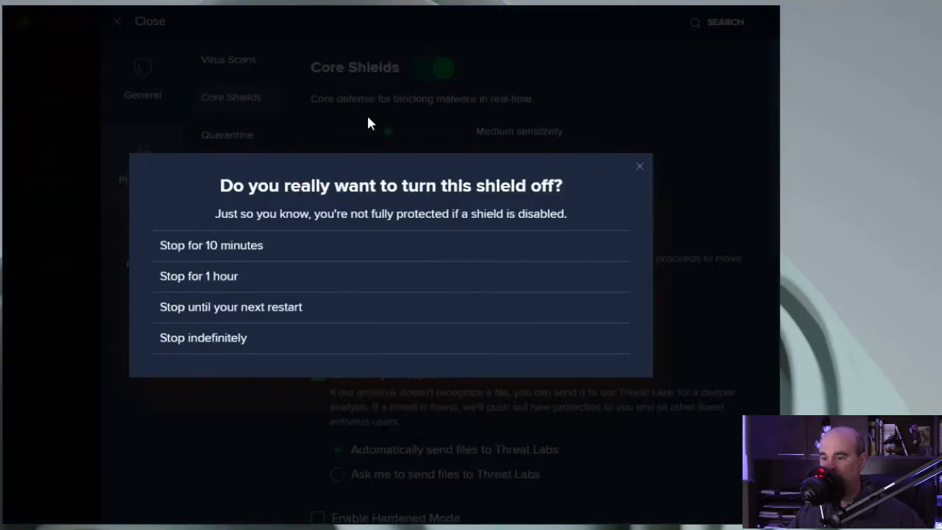
pyautogui.moveTo(257, 308)
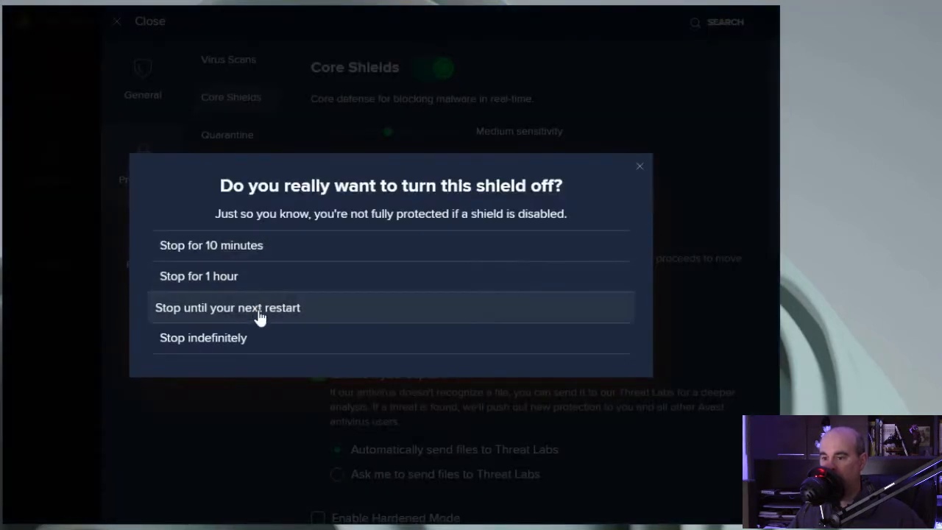
pyautogui.click(226, 308)
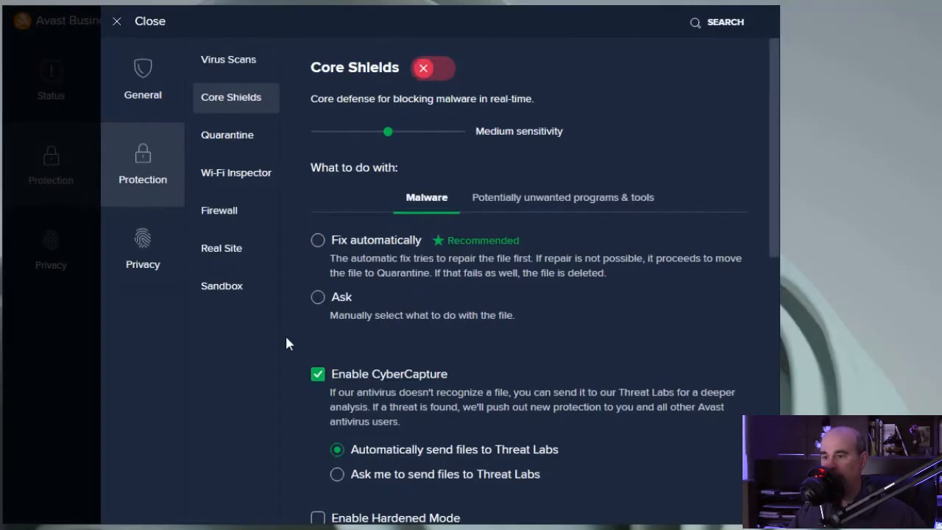
pyautogui.moveTo(404, 111)
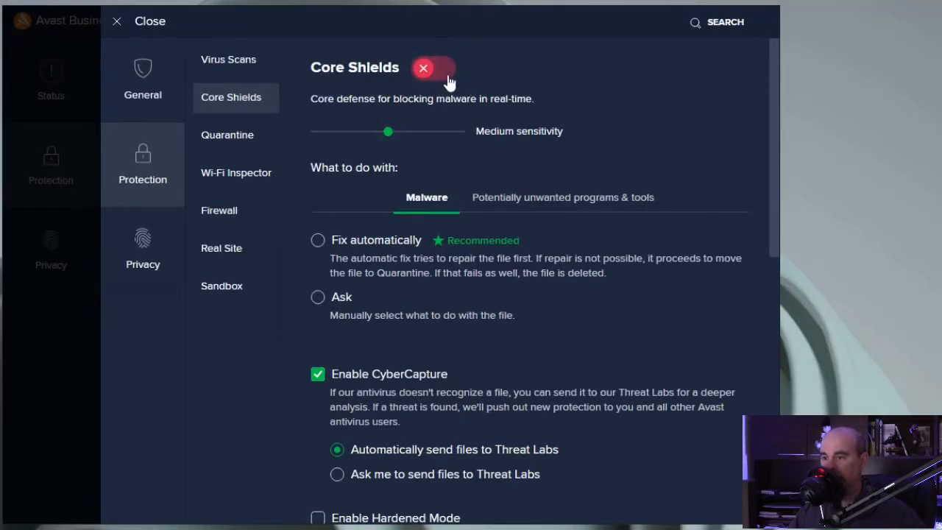
# - Tick Enable File Shield under Configure shield settings and confirm turning it on
pyautogui.scroll(-3)
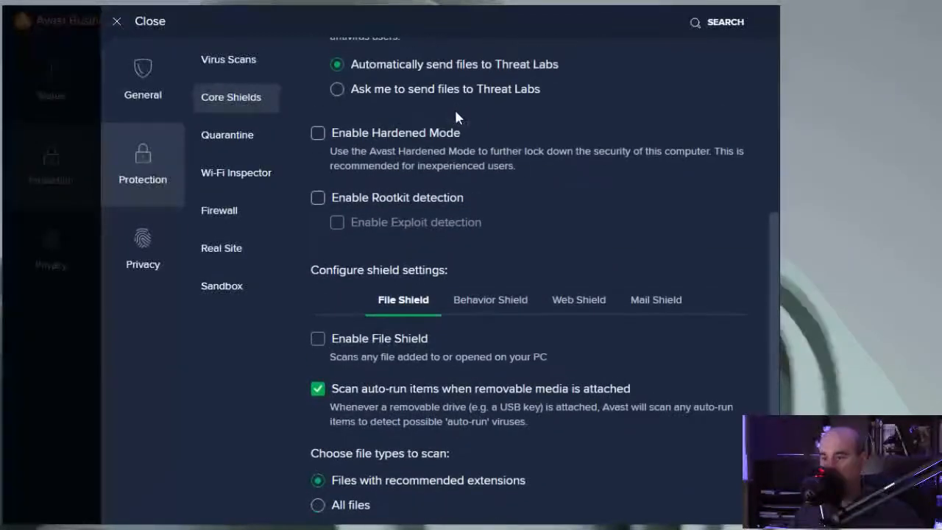
pyautogui.scroll(-3)
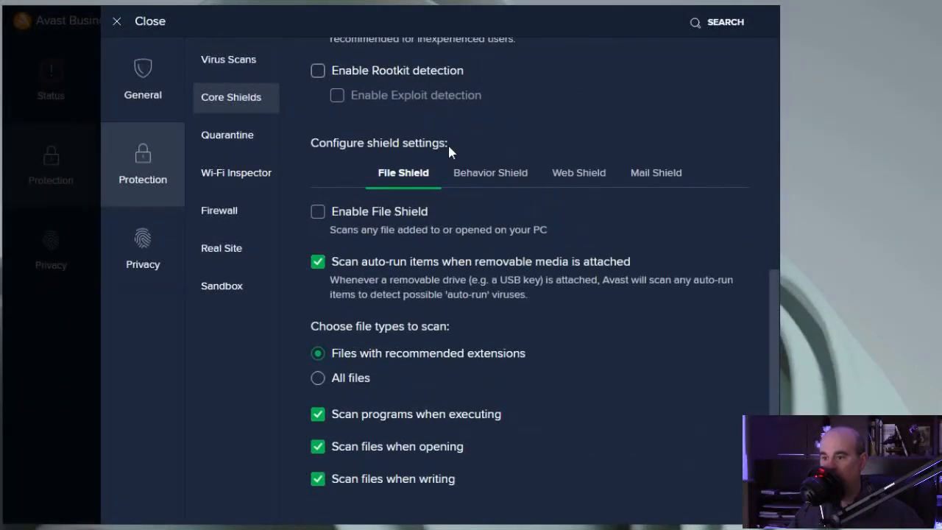
pyautogui.moveTo(407, 206)
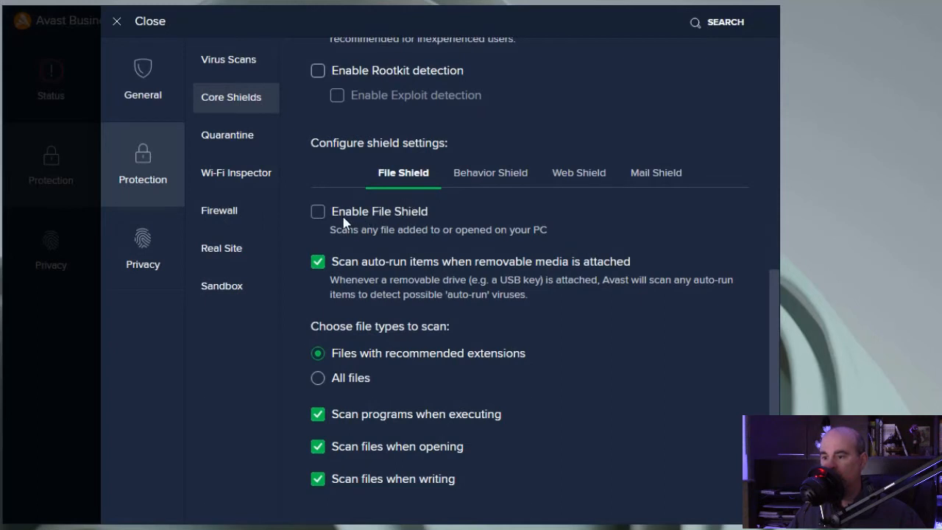
pyautogui.moveTo(338, 215)
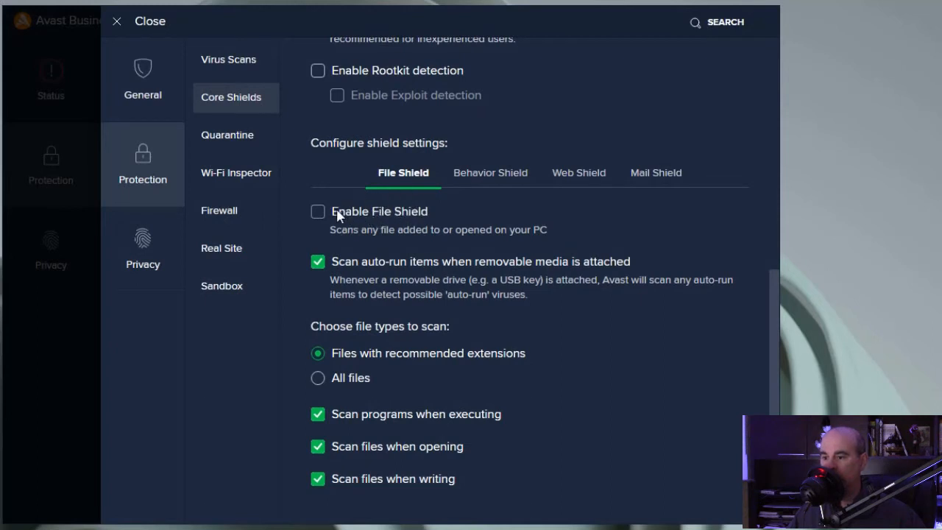
pyautogui.click(318, 212)
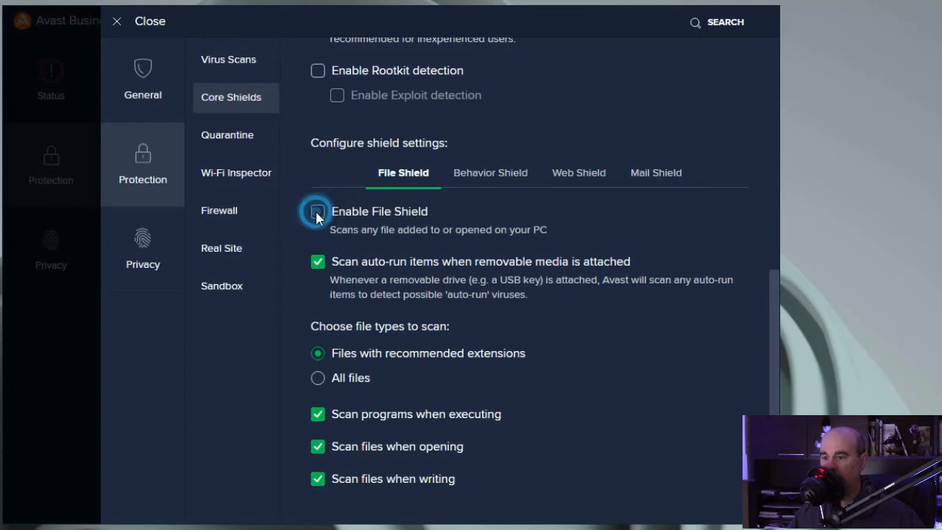
pyautogui.click(491, 172)
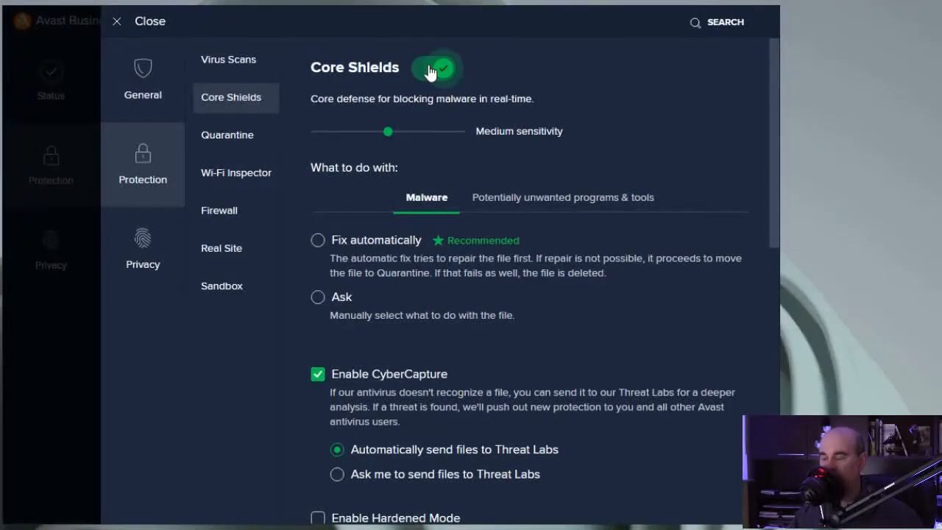
# - Keep Core Shields on and review the Behavior, Web and Mail Shield settings tabs in turn
pyautogui.click(577, 50)
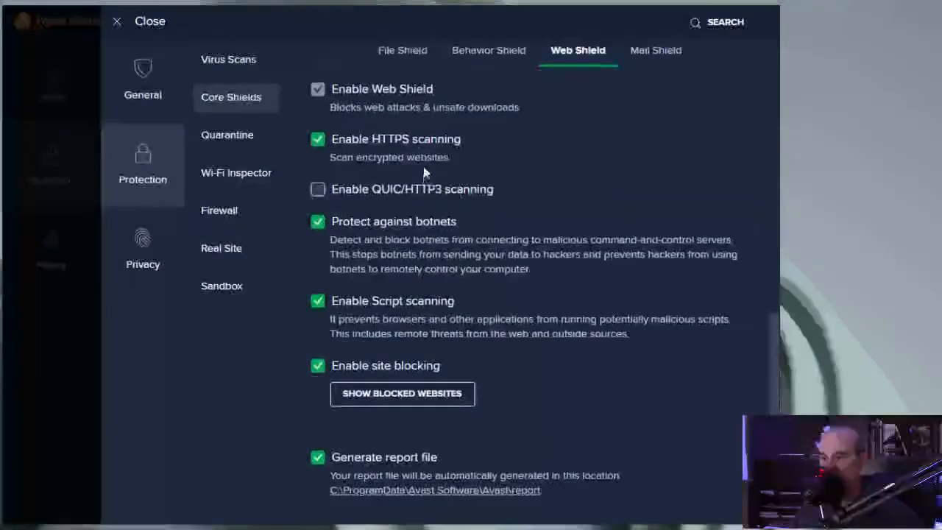
pyautogui.scroll(3)
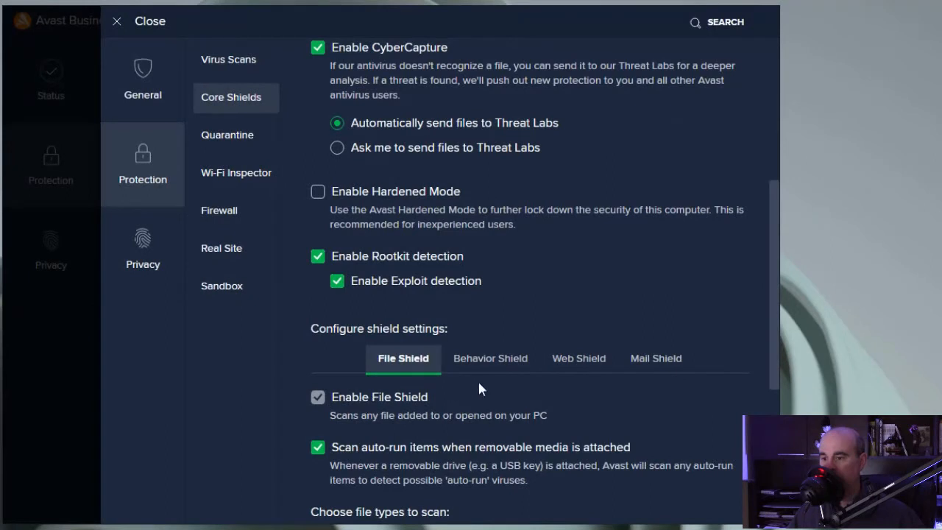
pyautogui.click(489, 359)
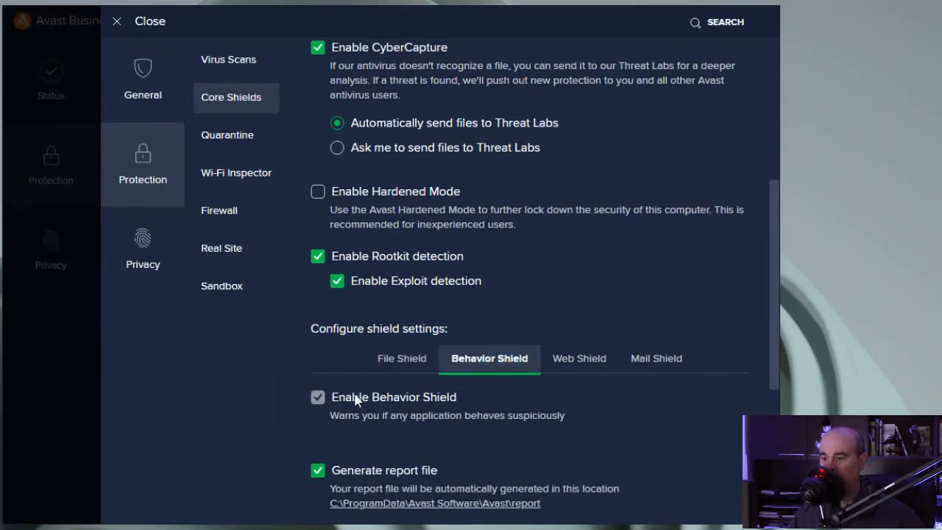
pyautogui.click(318, 397)
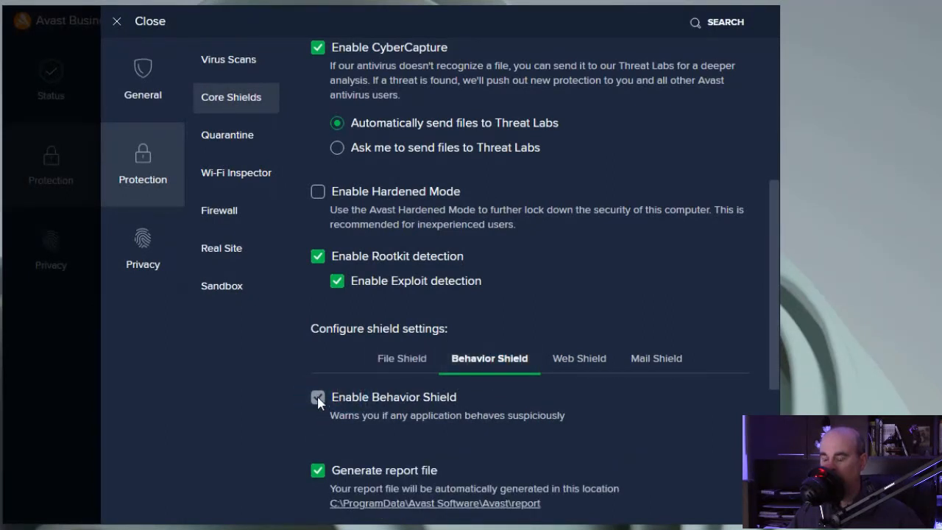
pyautogui.click(577, 359)
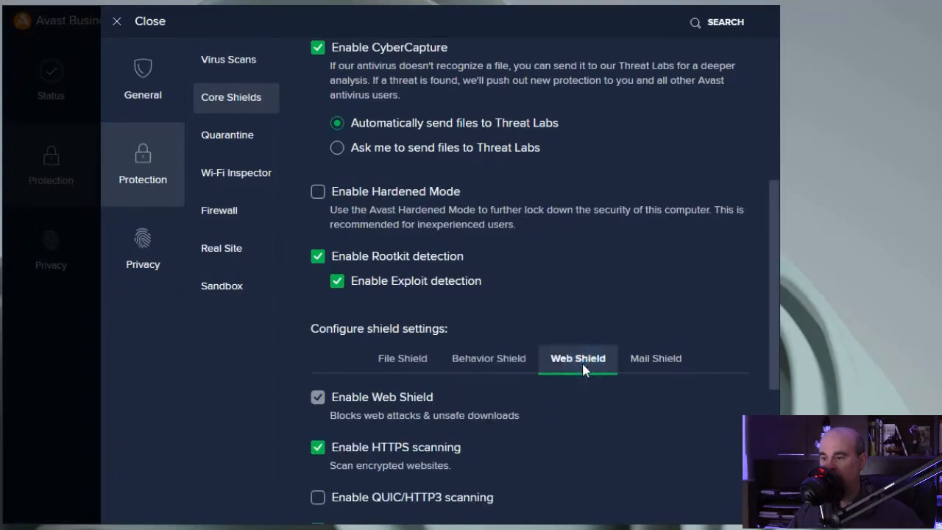
pyautogui.click(654, 359)
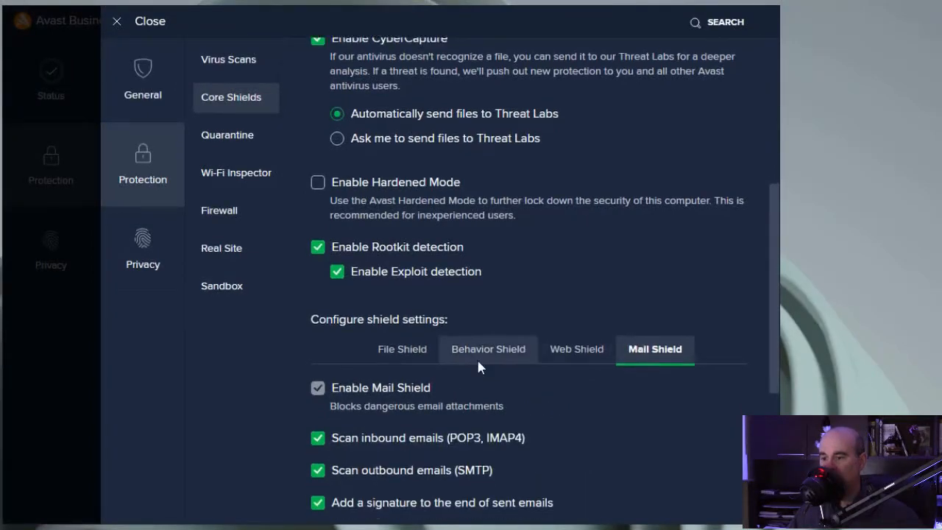
pyautogui.scroll(-3)
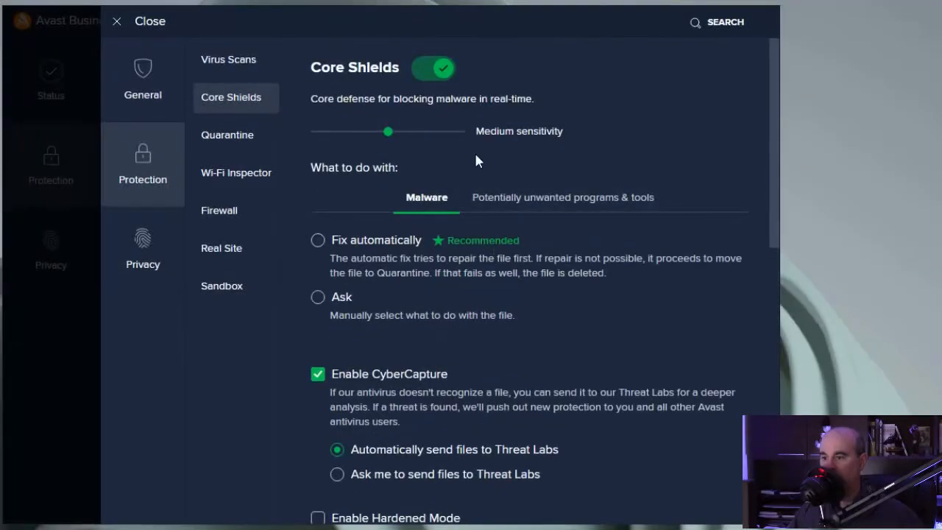
pyautogui.scroll(-3)
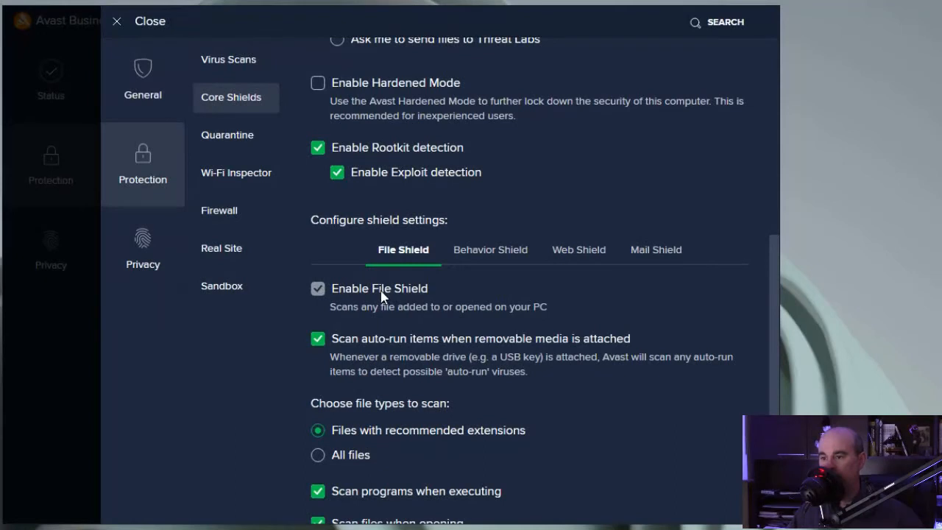
pyautogui.moveTo(338, 301)
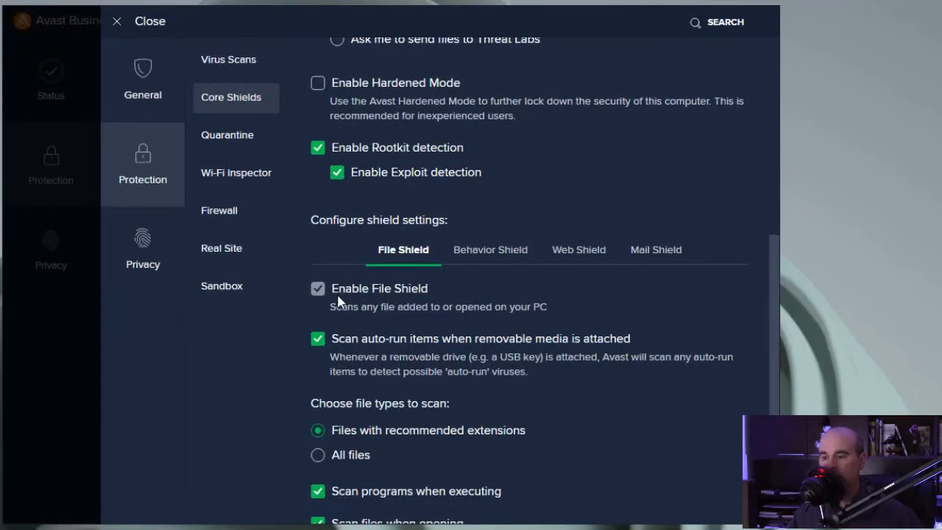
pyautogui.moveTo(491, 253)
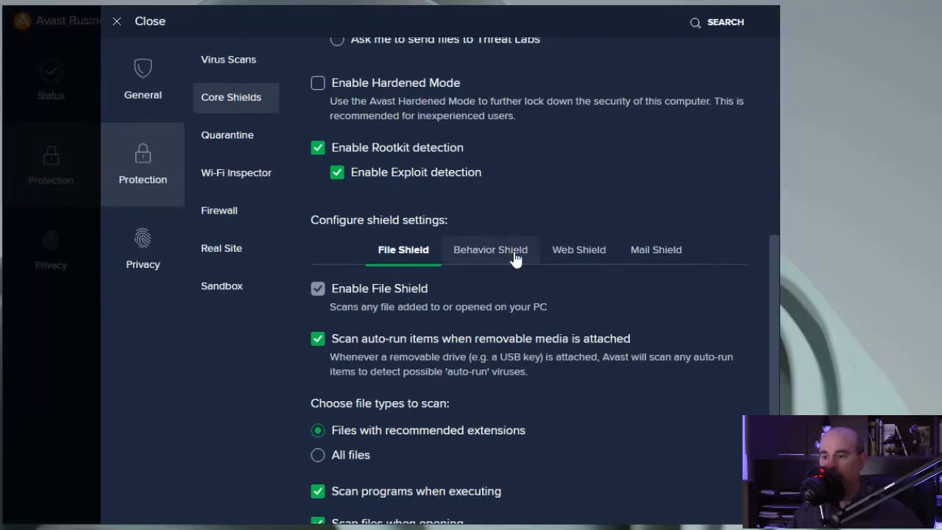
# - Review the Web Shield checkboxes again, then show the Mail Shield settings with Mail Shield enabled
pyautogui.scroll(-3)
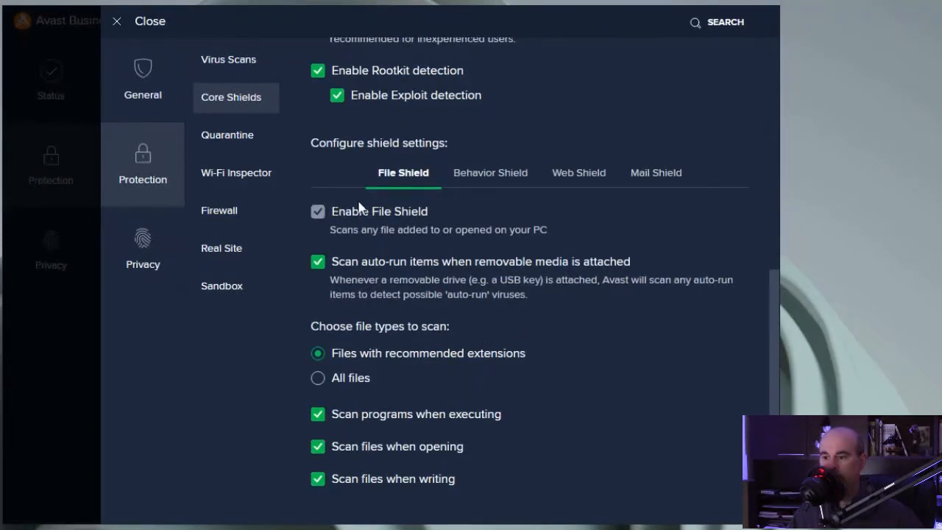
pyautogui.click(577, 172)
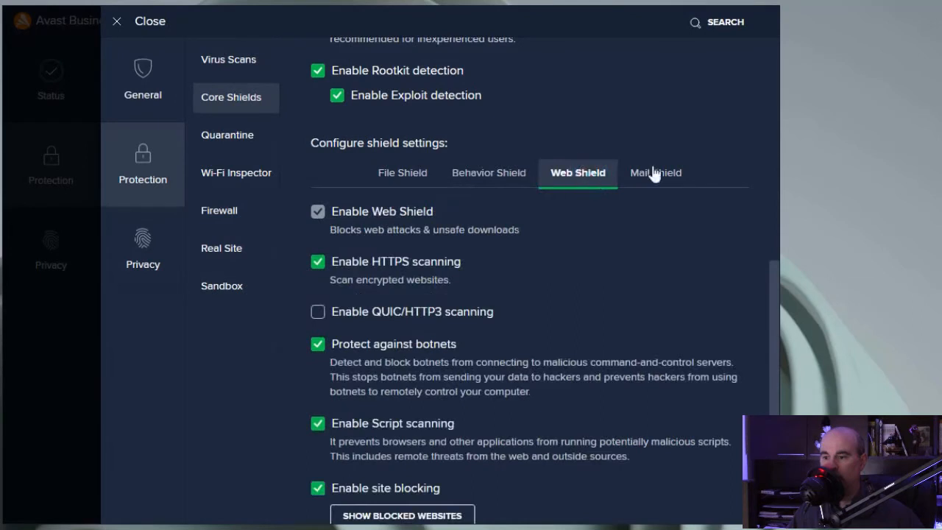
pyautogui.moveTo(346, 397)
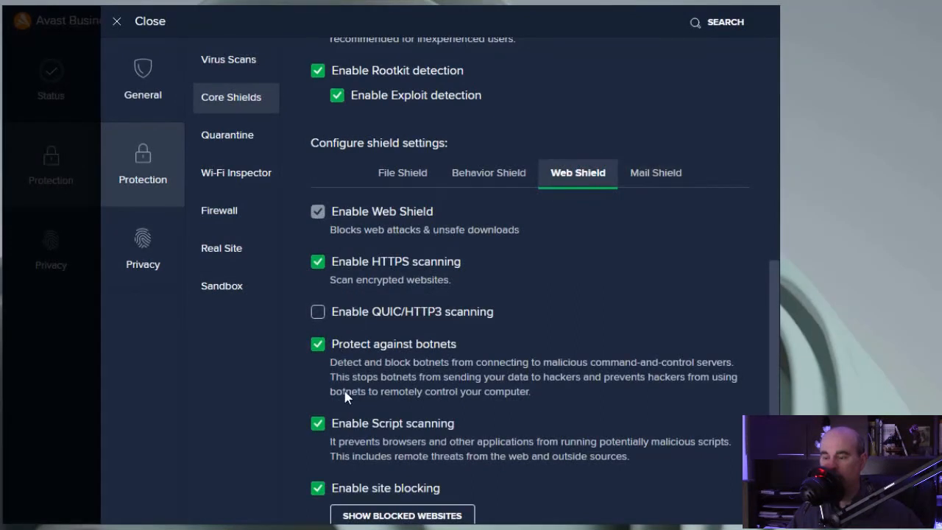
pyautogui.moveTo(400, 333)
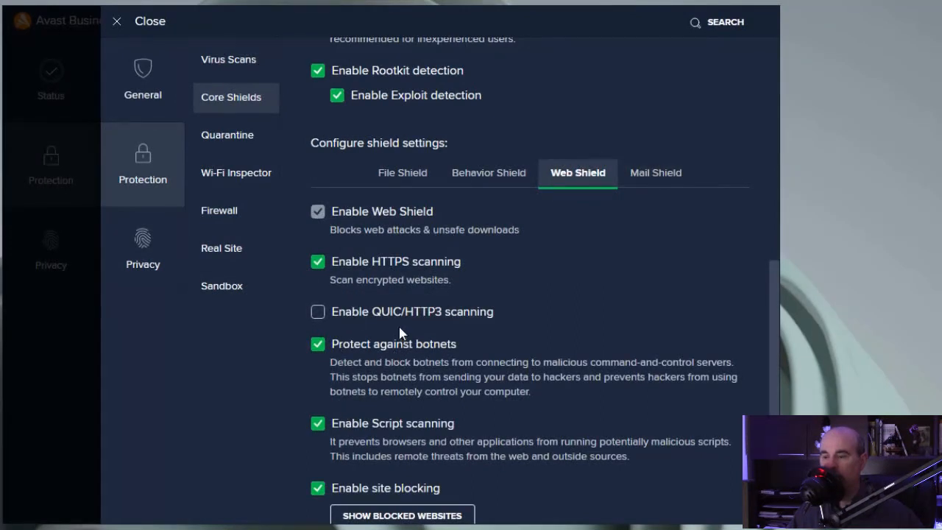
pyautogui.moveTo(607, 265)
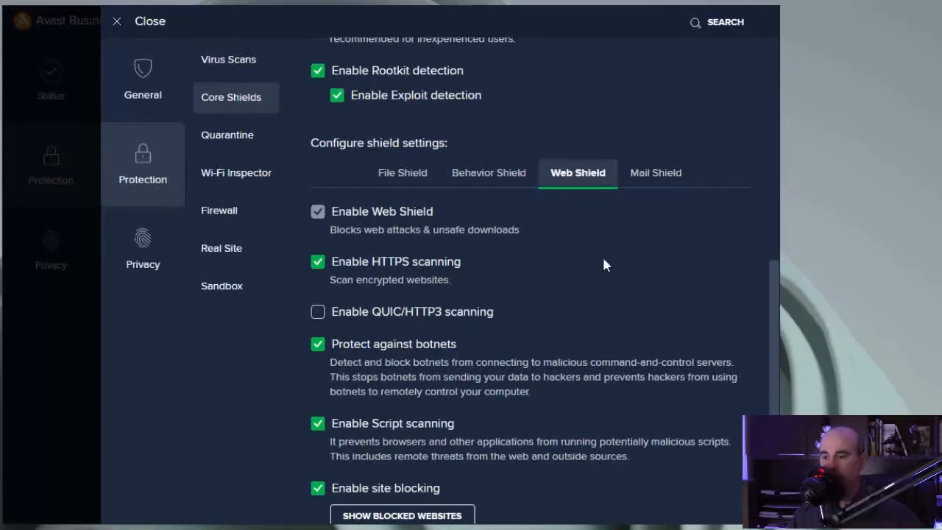
pyautogui.click(654, 172)
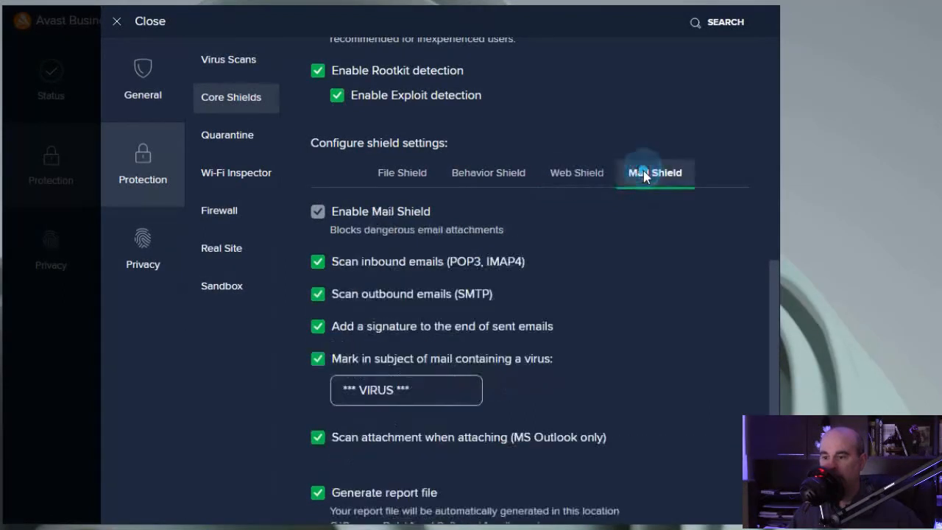
pyautogui.moveTo(519, 13)
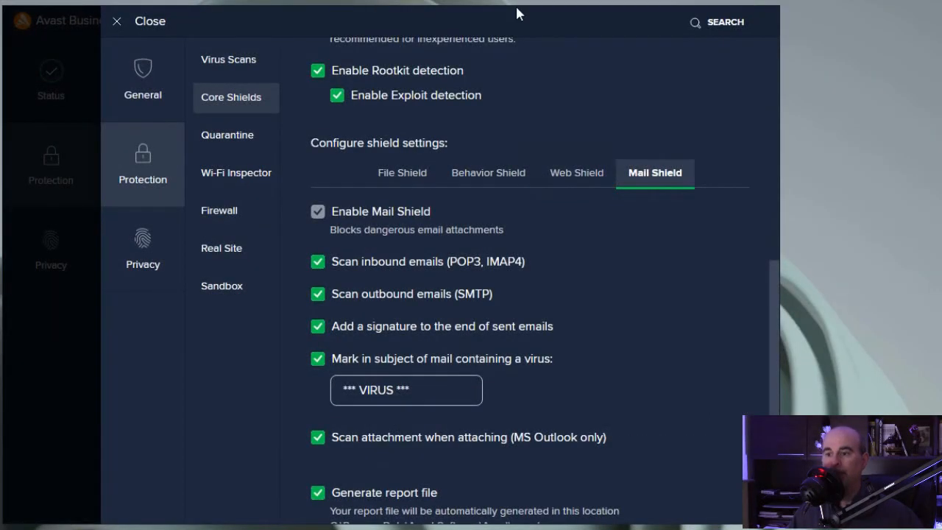